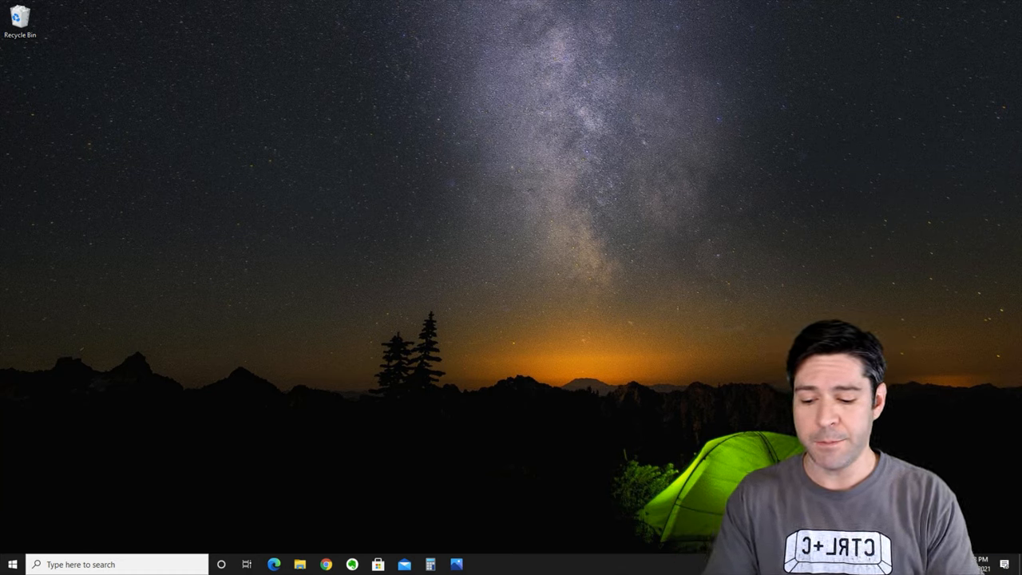
Briefly visit Windows Update settings, close it, and reopen the taskbar search panel
text(win)
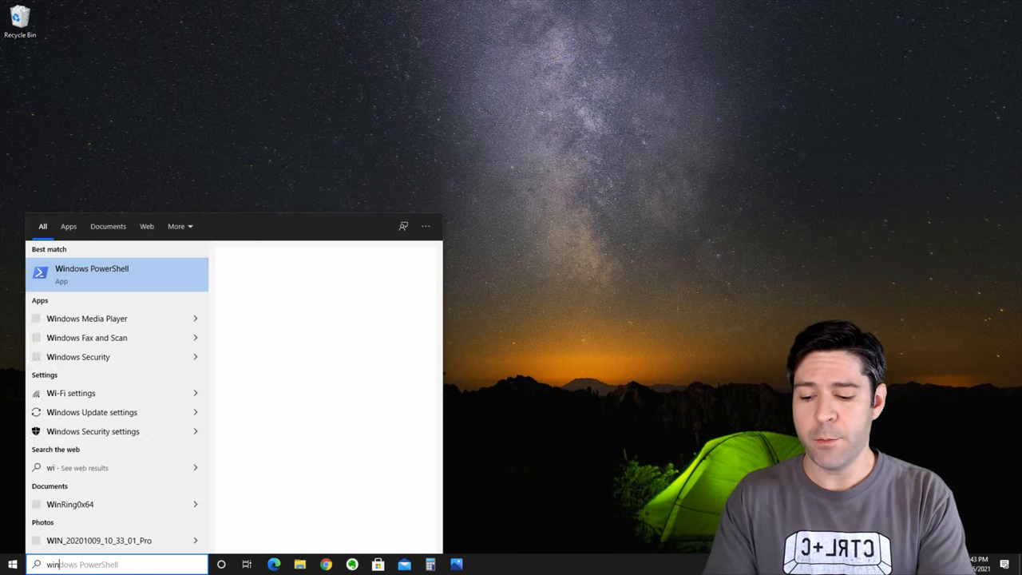
click(93, 411)
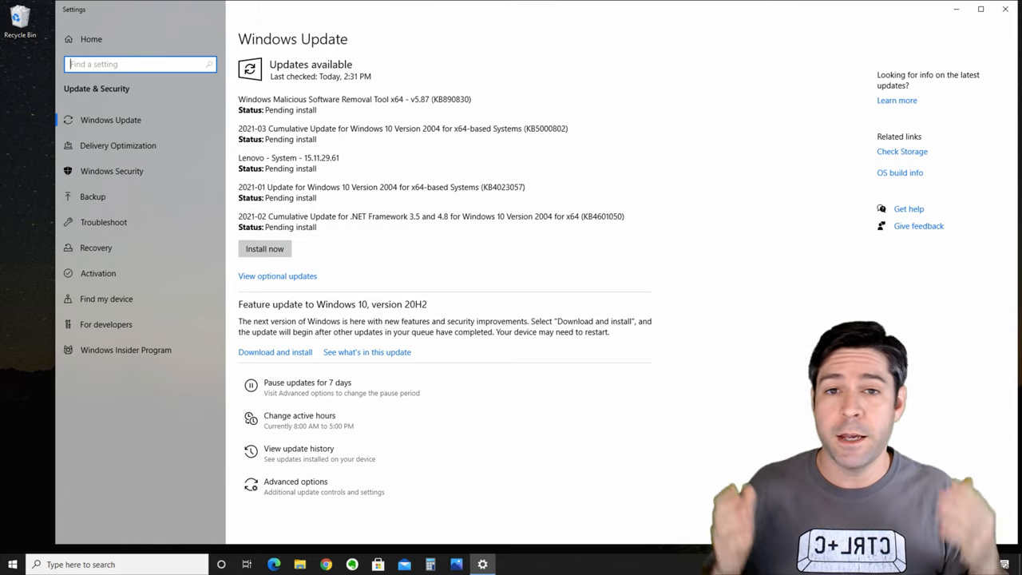
click(1006, 10)
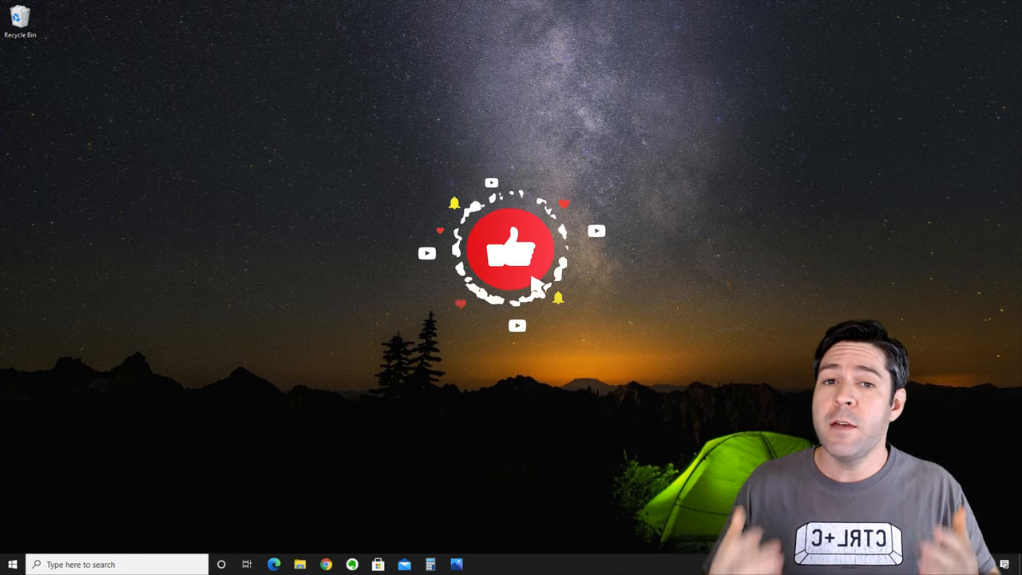
click(12, 565)
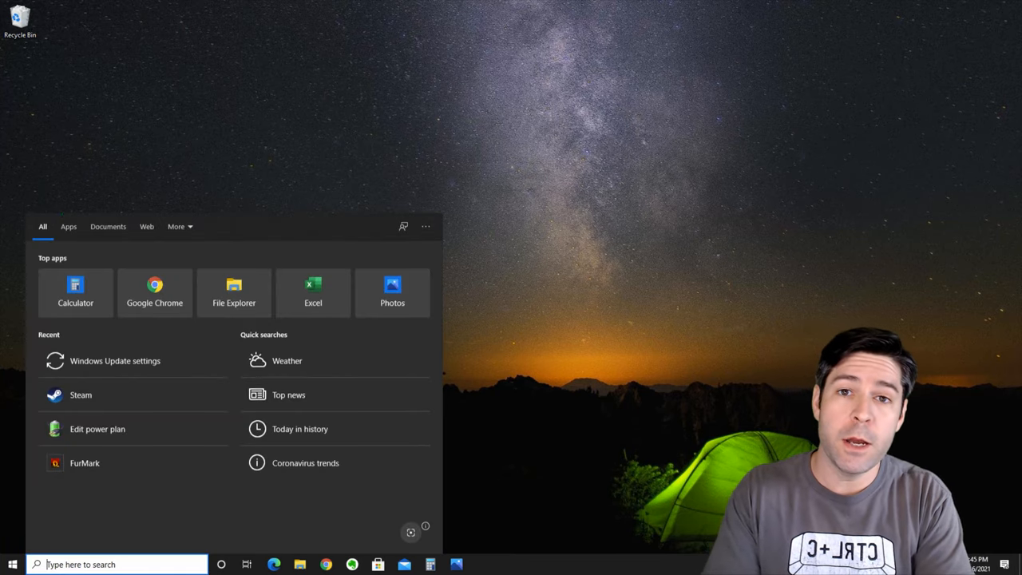
Launch Device Manager via search and expand Universal Serial Bus controllers to the first USB Root Hub
text(de)
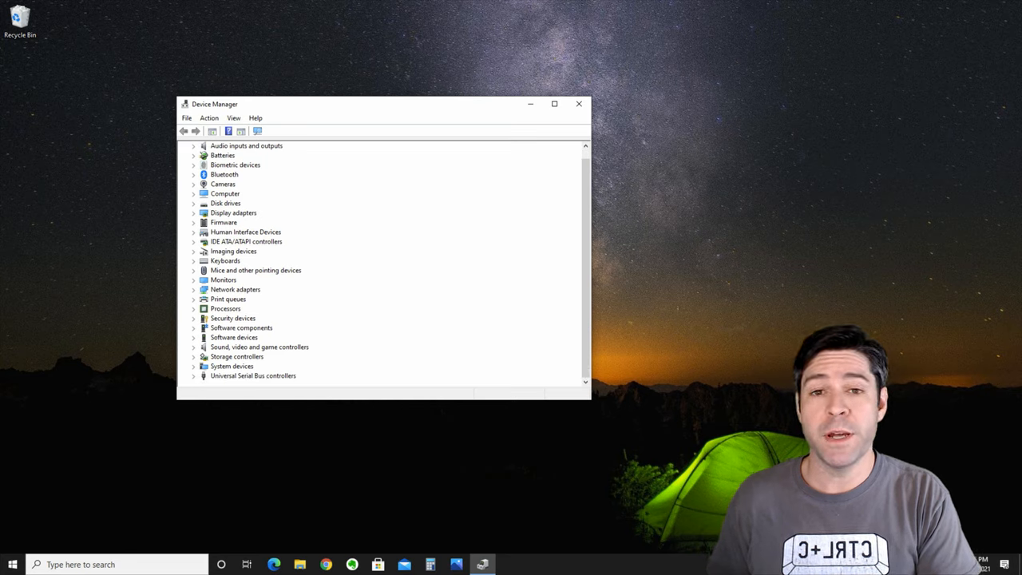
click(194, 327)
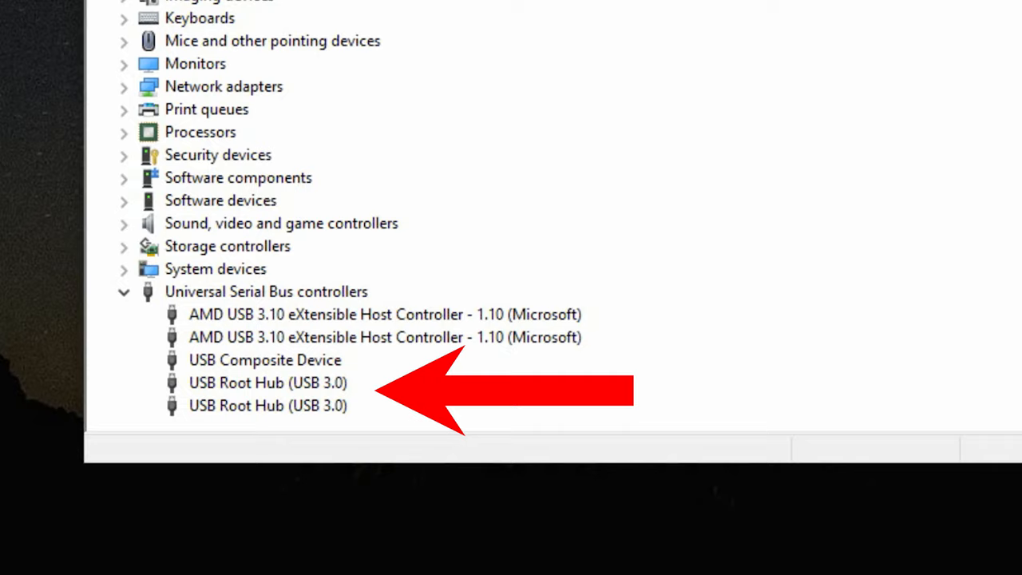
click(268, 383)
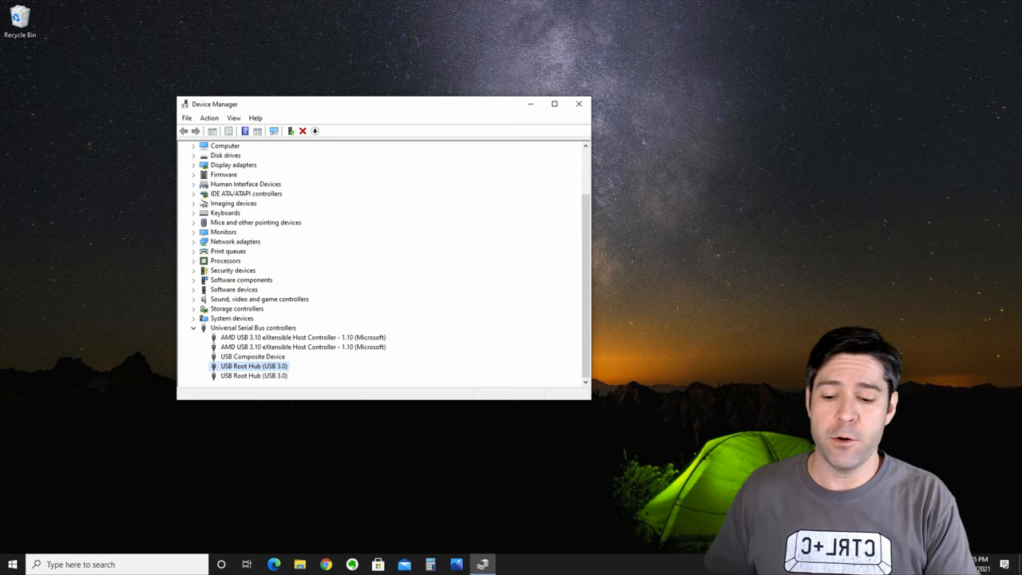
Untick 'Allow the computer to turn off this device to save power' for the first USB Root Hub (USB 3.0)
right_click(252, 366)
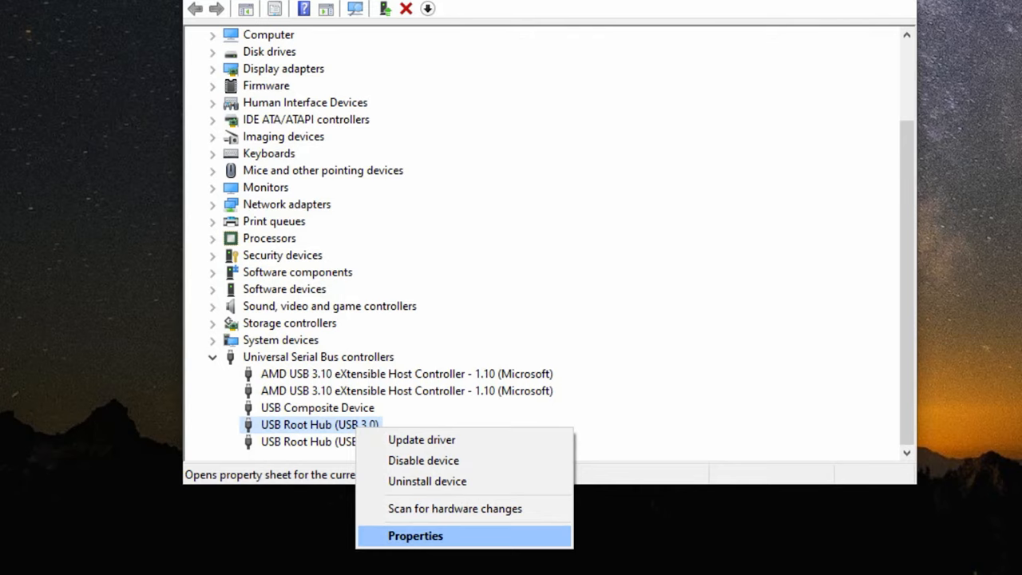
click(415, 534)
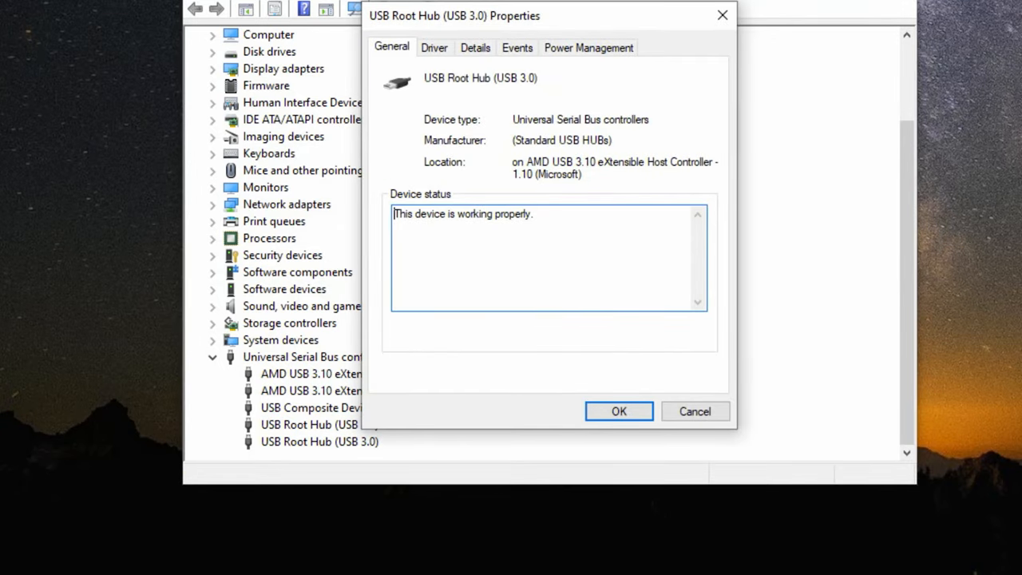
click(587, 48)
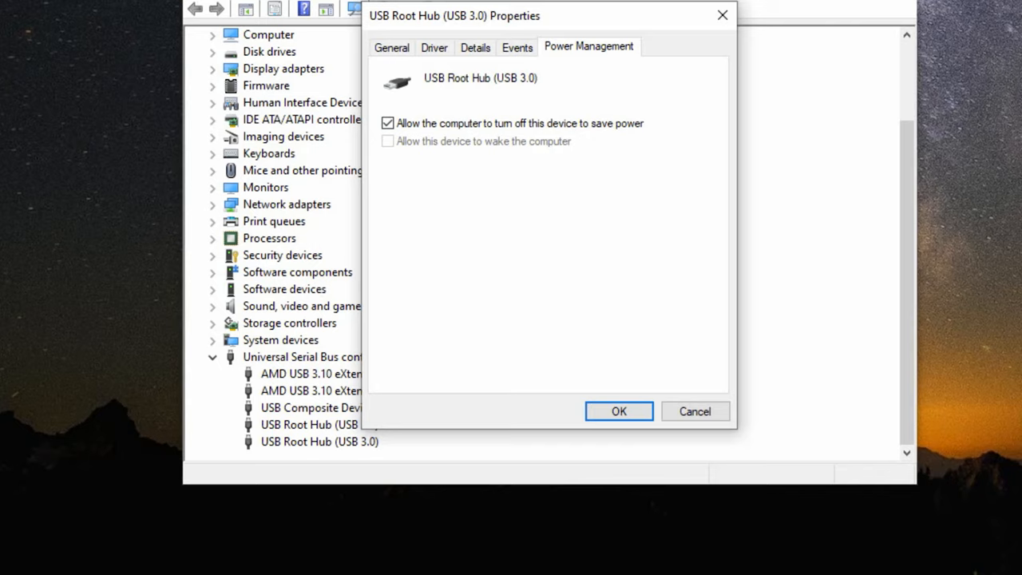
click(386, 123)
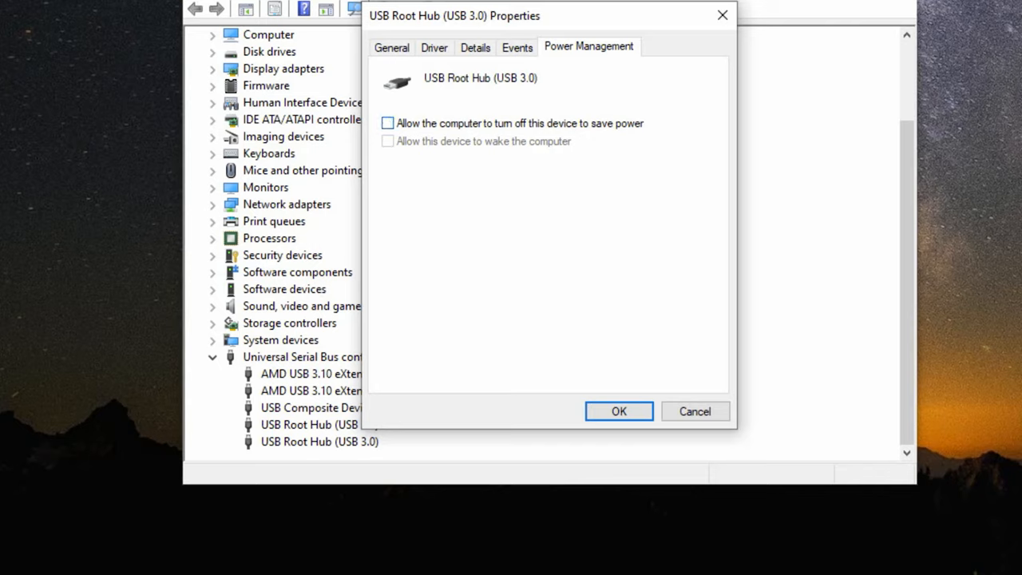
click(620, 412)
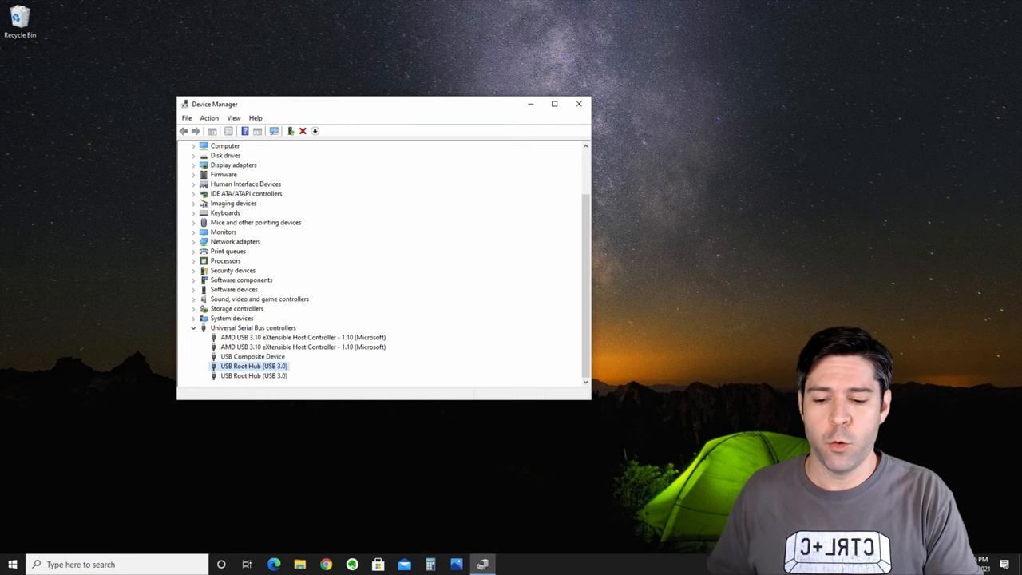
Bring up the second USB Root Hub (USB 3.0) properties at its Power Management settings
right_click(252, 375)
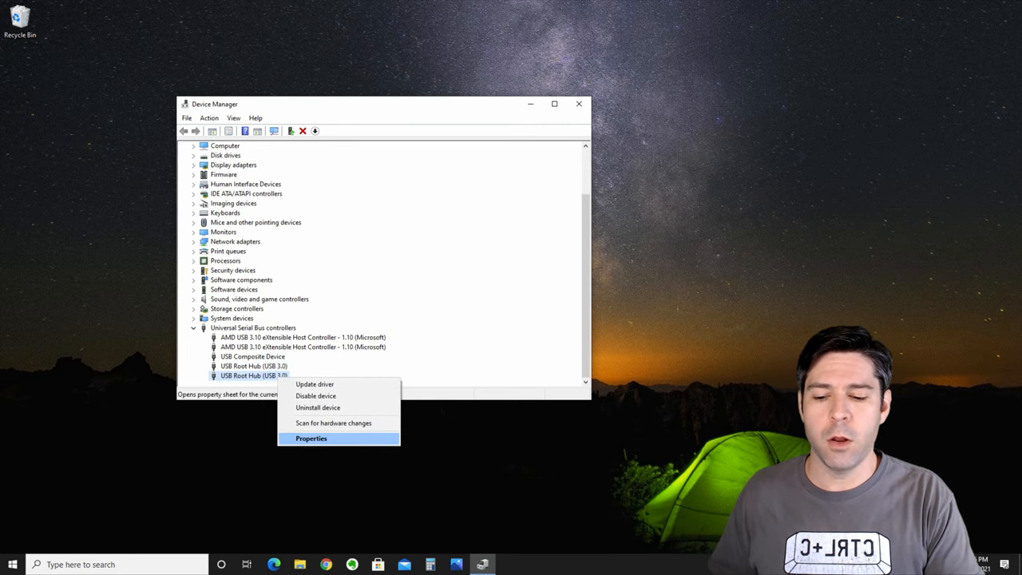
click(311, 438)
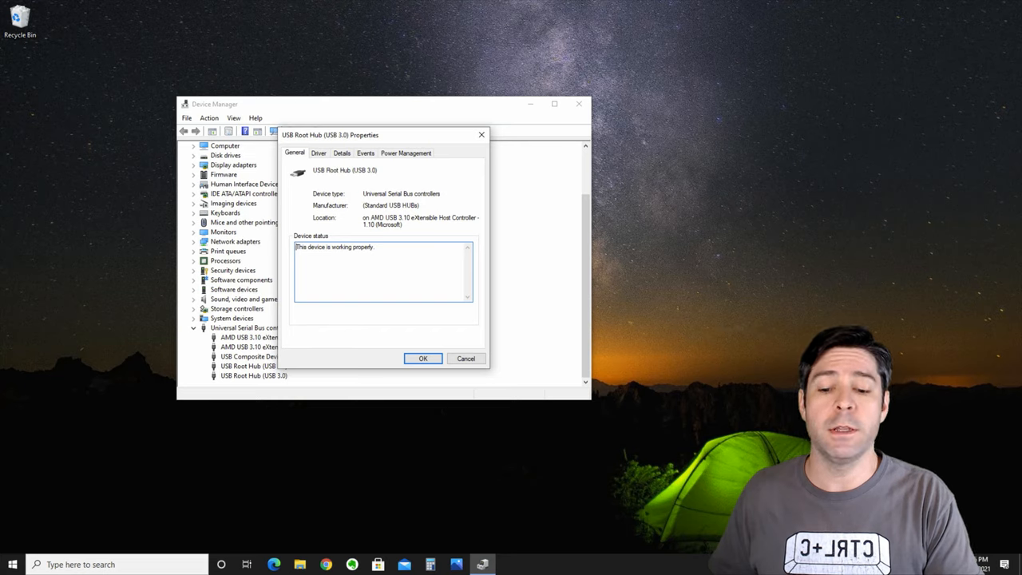
click(422, 357)
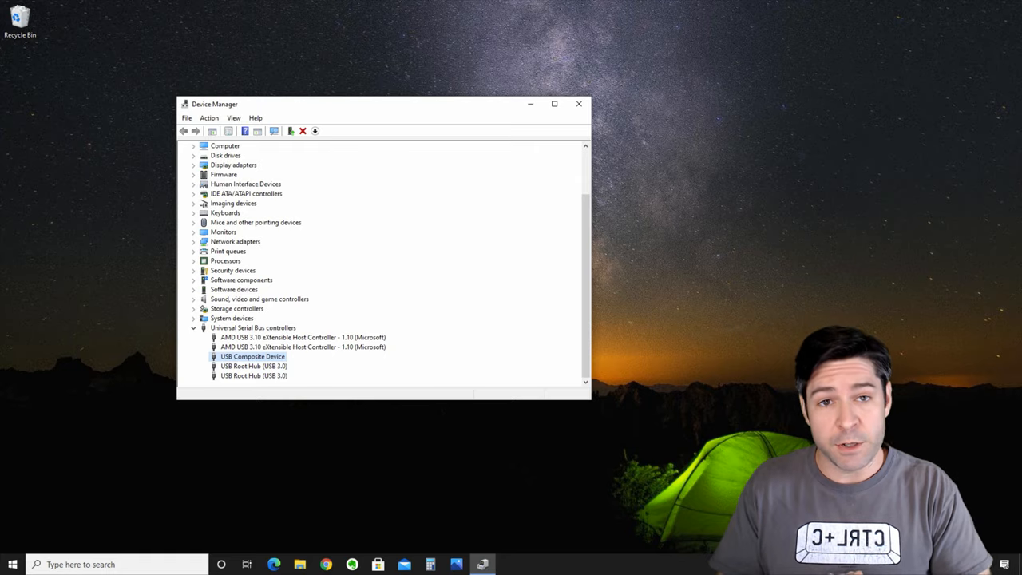
click(13, 563)
text(power)
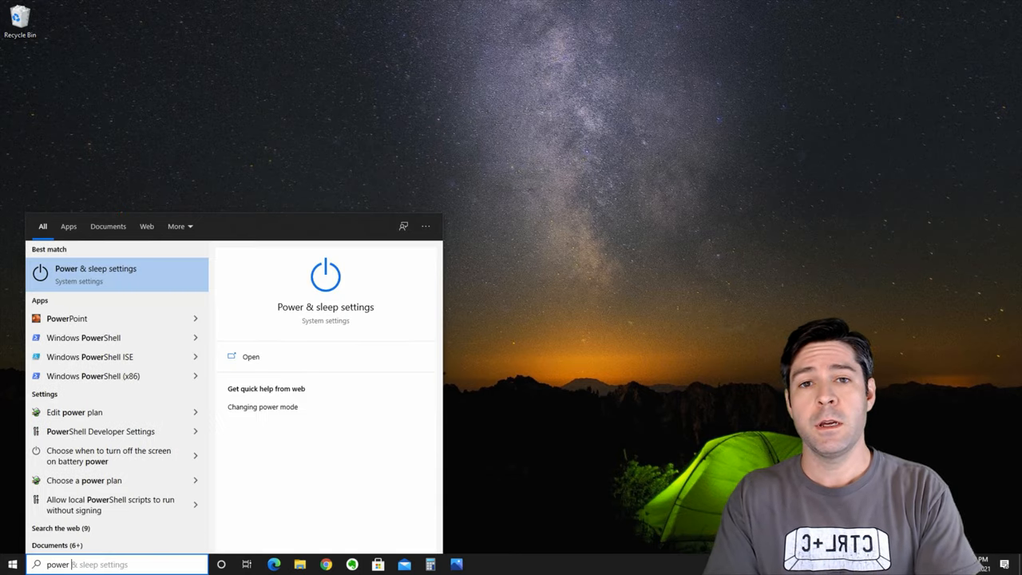
Go from Power & sleep settings to Control Panel's Power Options page
click(95, 273)
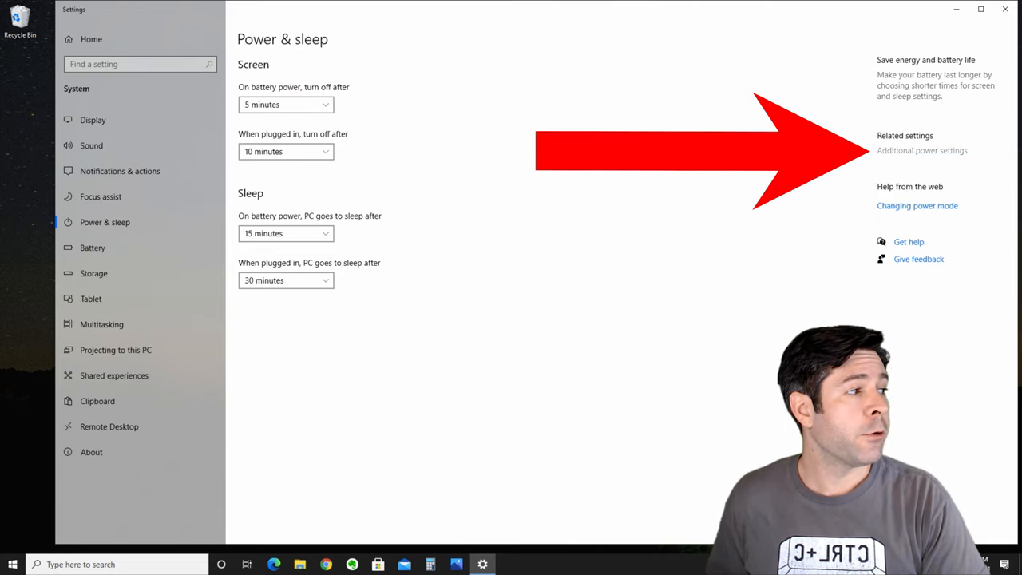
click(923, 150)
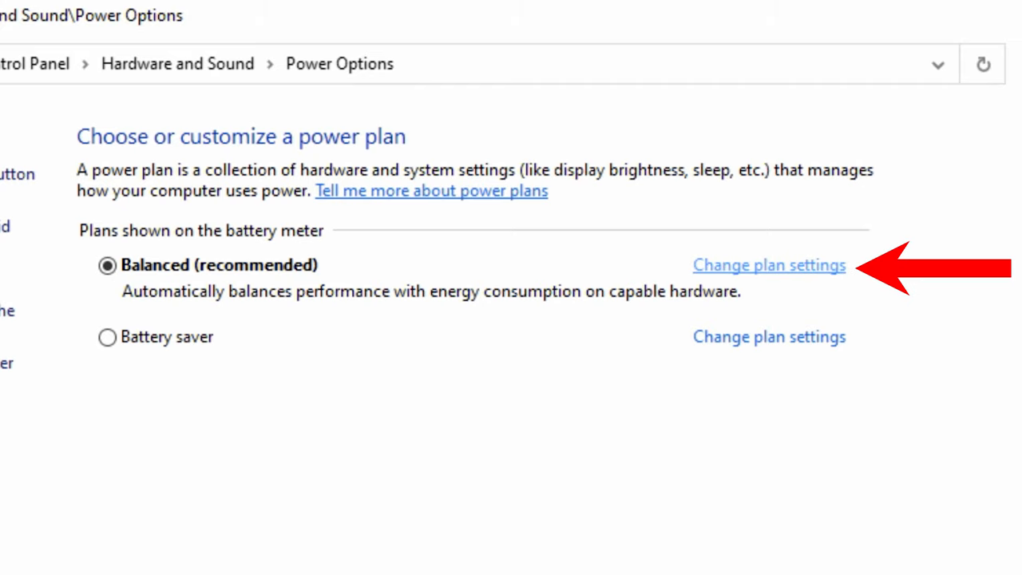
In the Balanced plan's advanced settings, set USB selective suspend when plugged in to Disabled
click(768, 265)
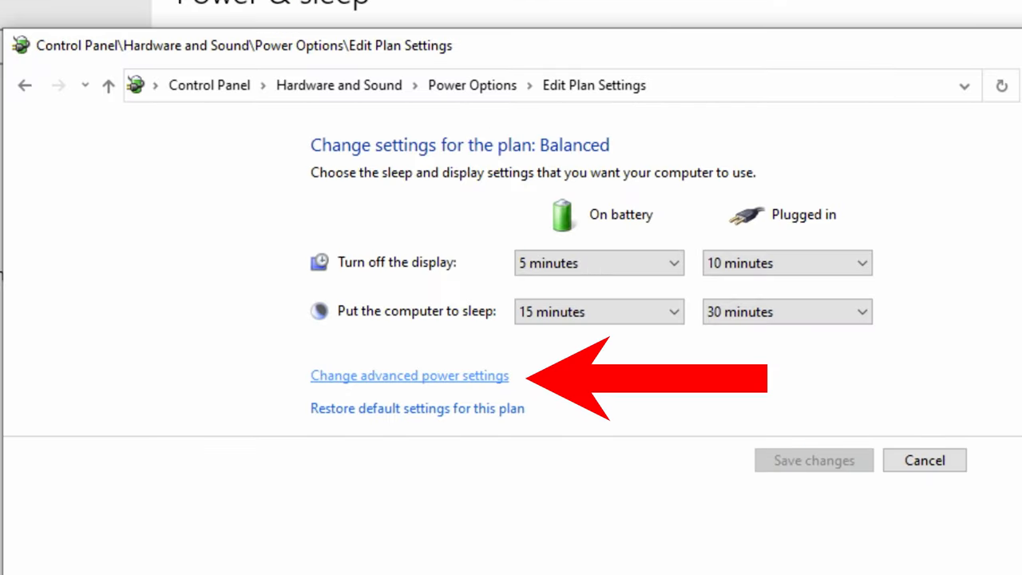
click(409, 375)
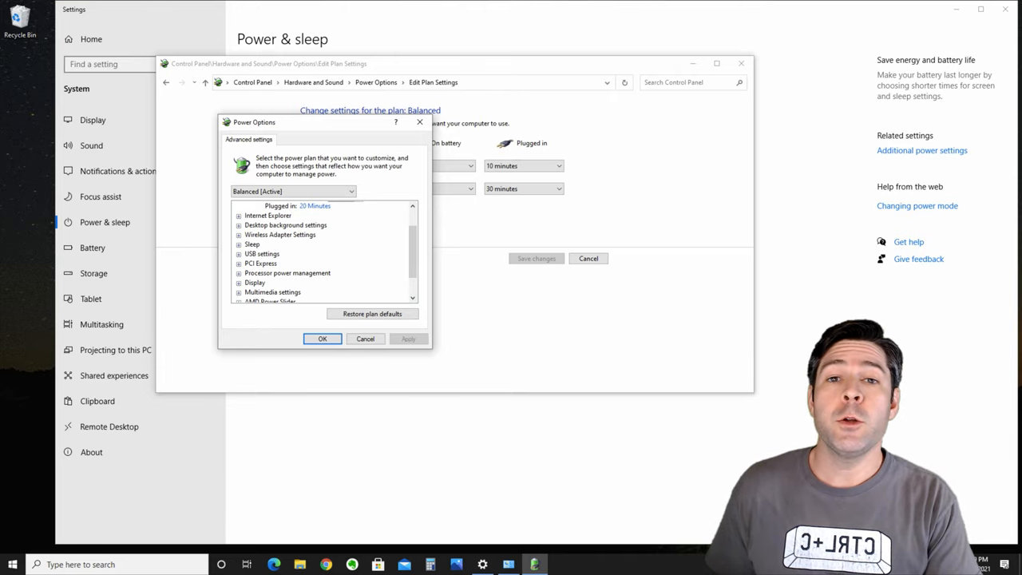
mouse_move(262, 252)
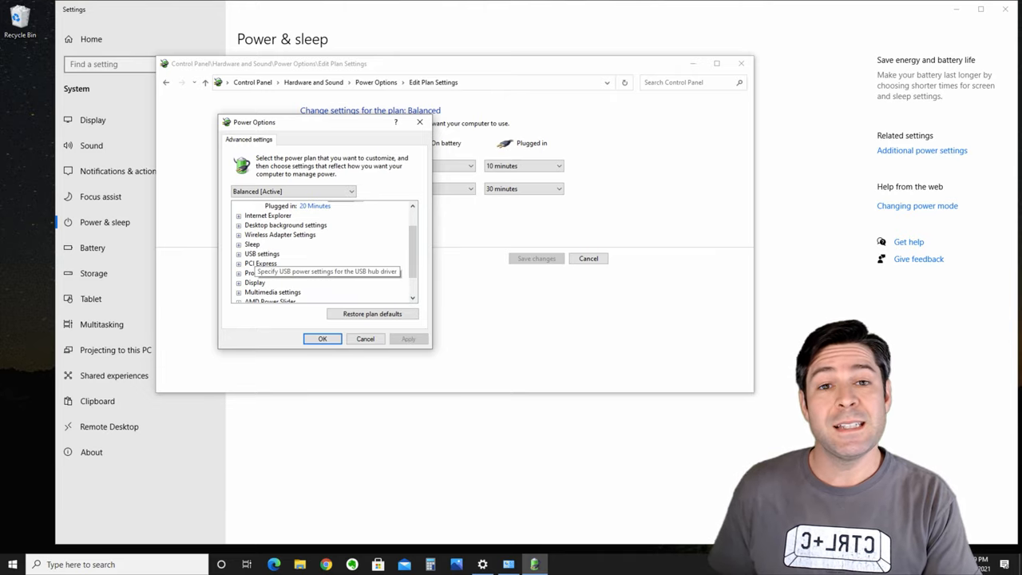
click(240, 253)
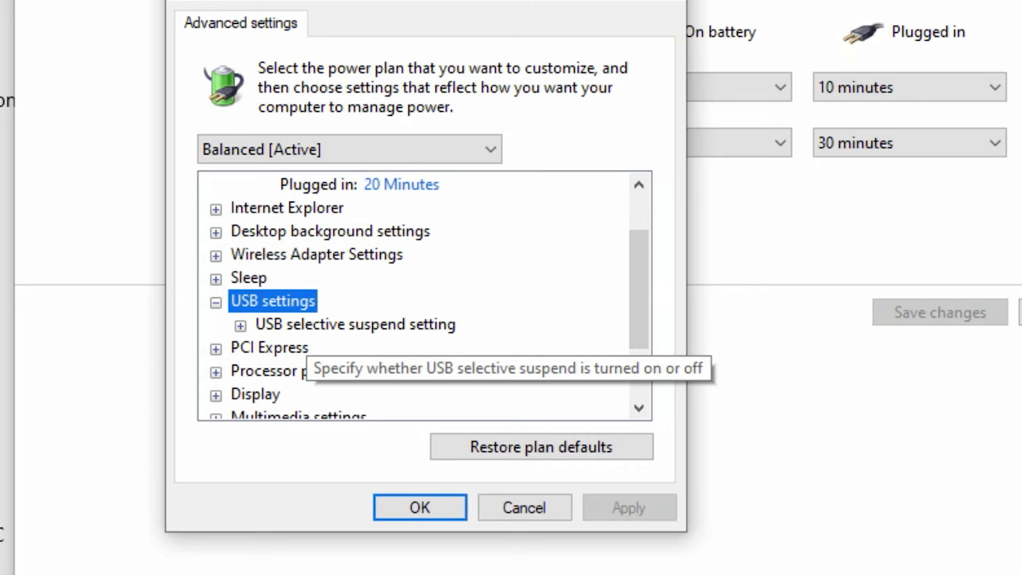
click(240, 324)
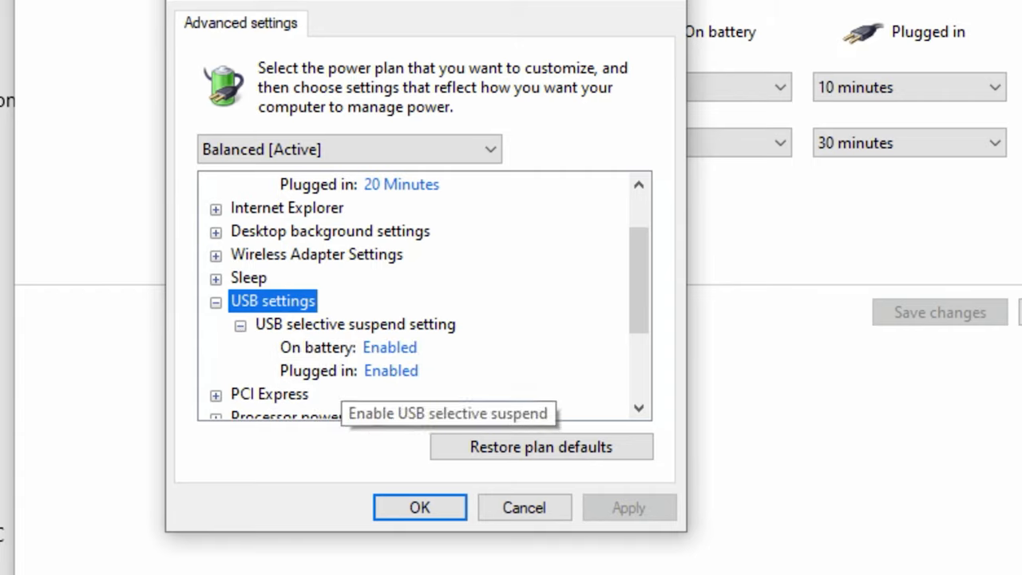
click(389, 370)
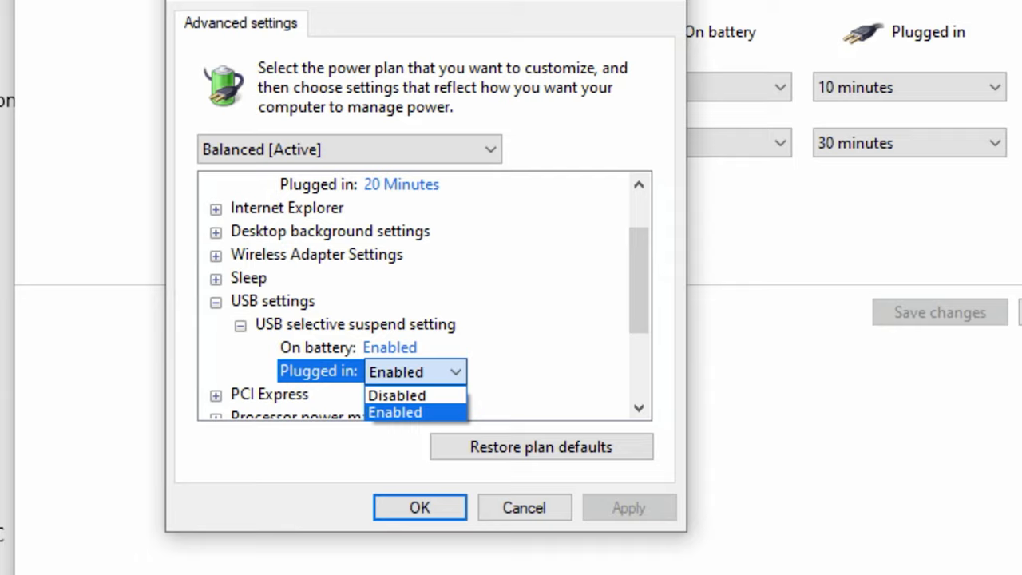
click(396, 395)
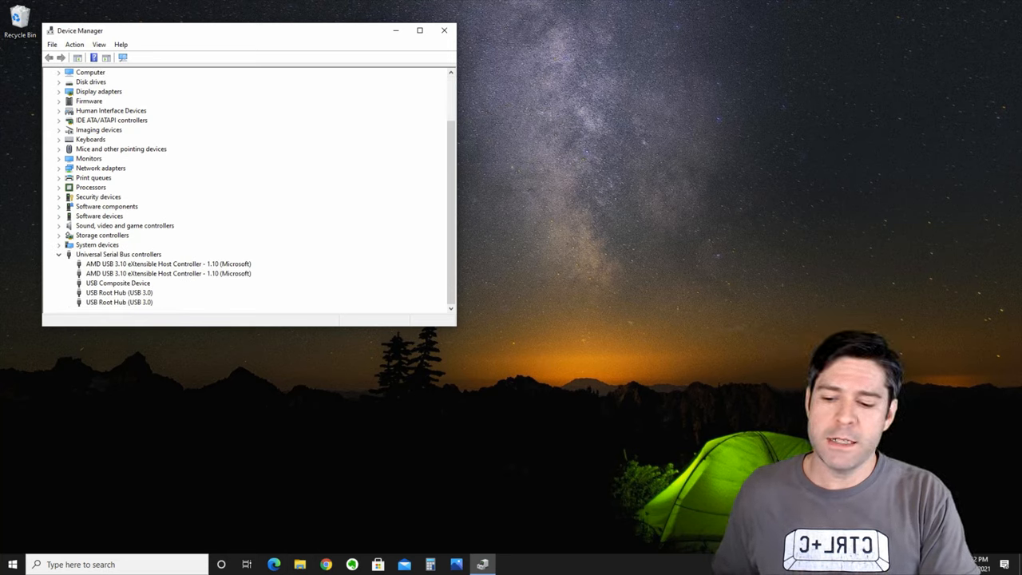
Uninstall both USB Root Hub (USB 3.0) devices, leaving only the host controllers
click(118, 302)
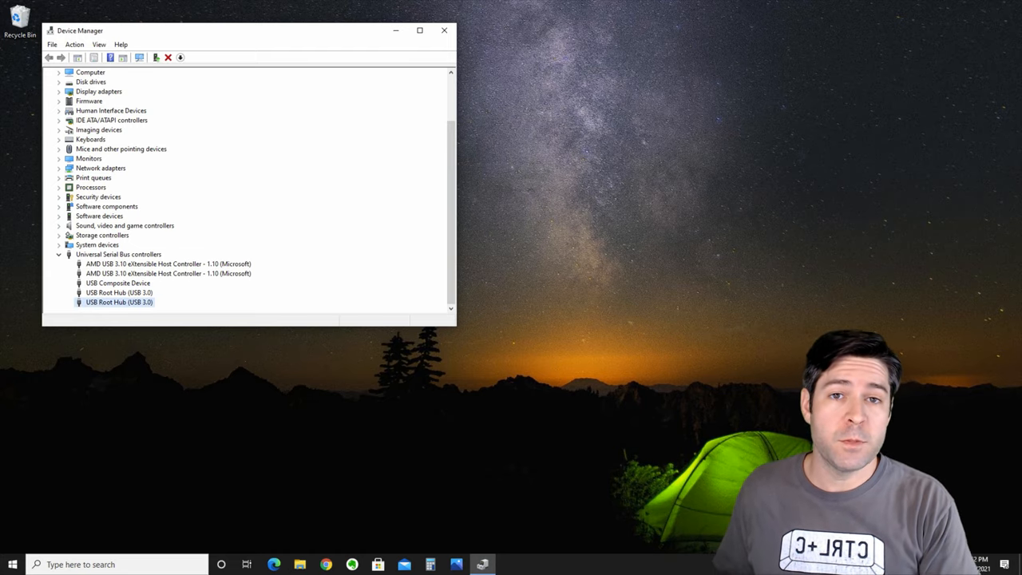
right_click(119, 302)
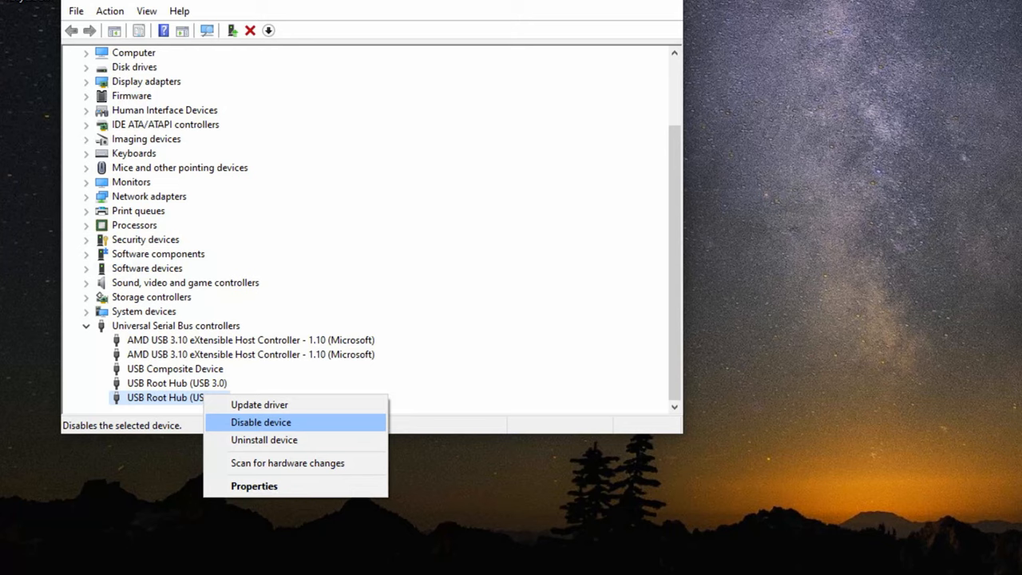
click(263, 439)
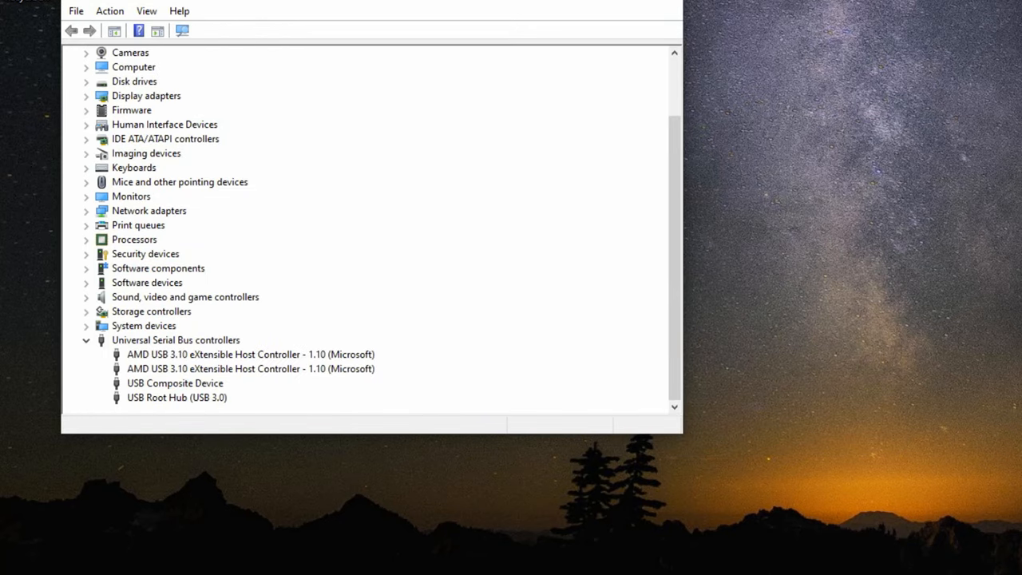
right_click(175, 396)
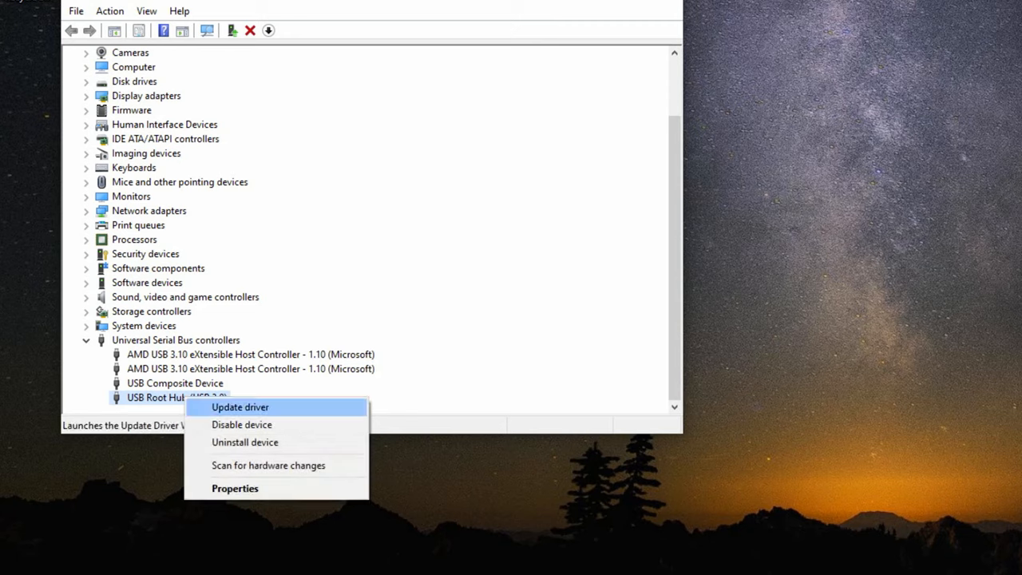
click(244, 441)
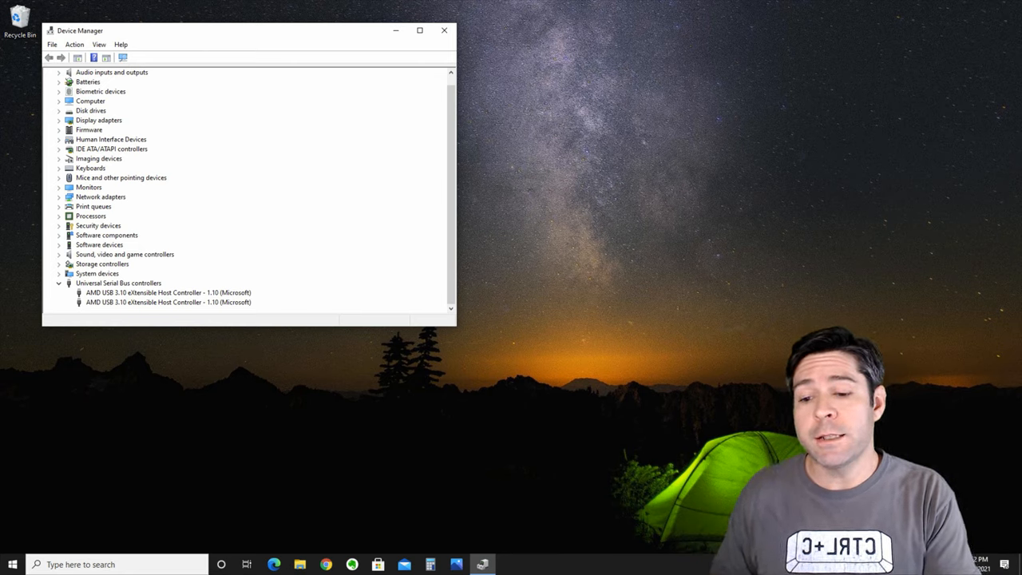
Scan for hardware changes so the root hubs reinstall, then close Device Manager
click(73, 44)
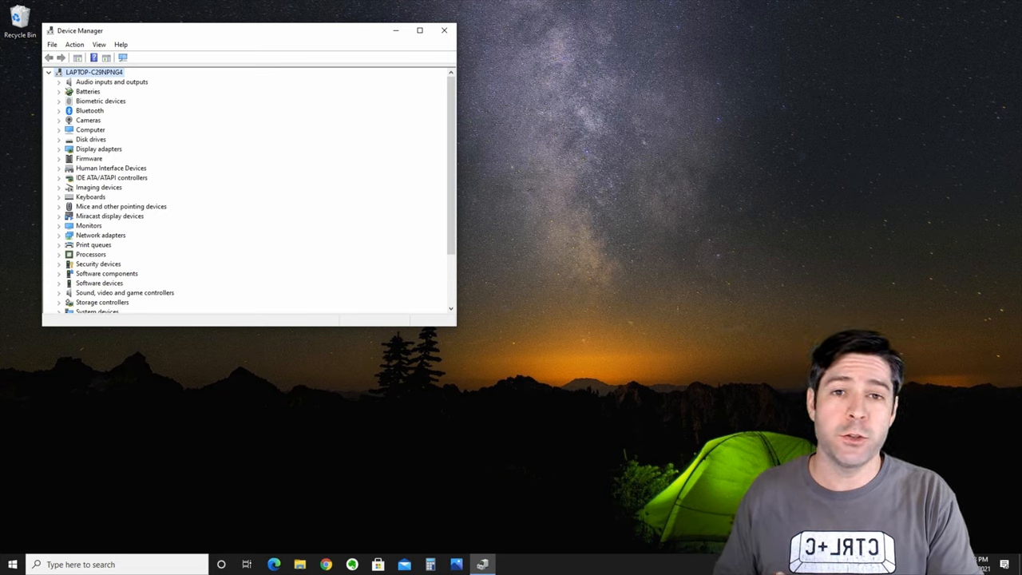
scroll(down, 3)
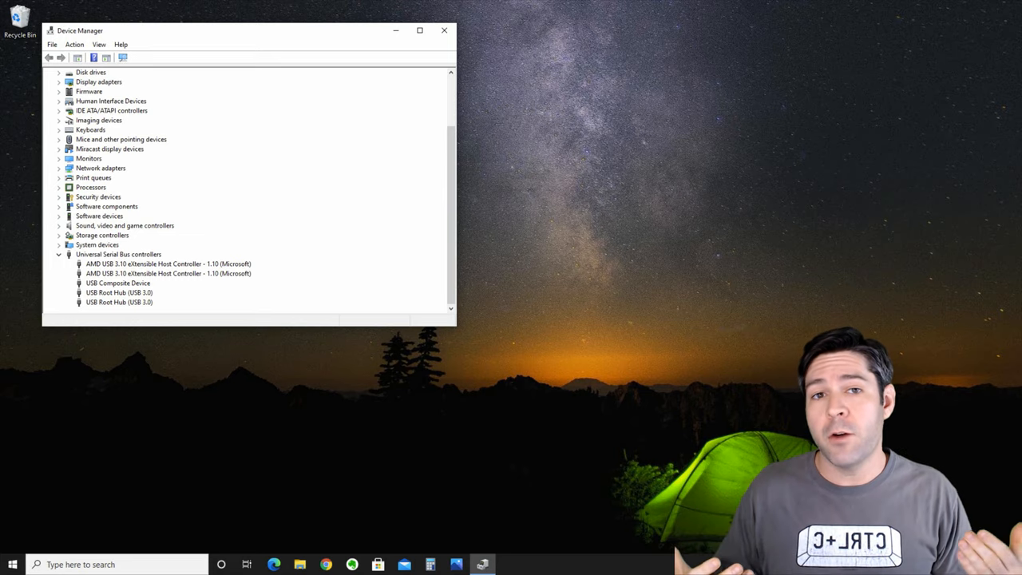
click(443, 30)
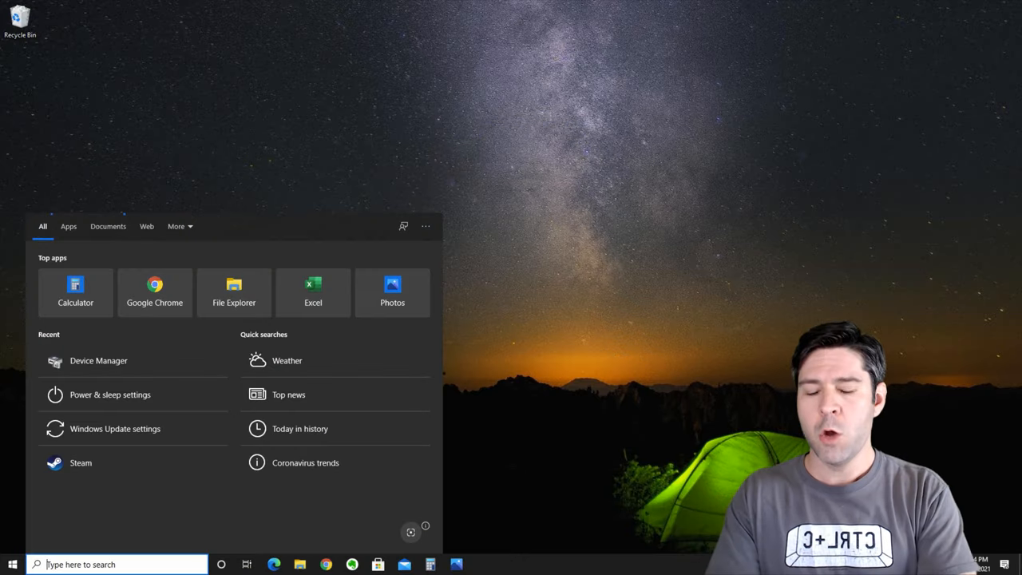
Navigate through Power & sleep and Power Options to 'Choose what the power buttons do'
click(108, 395)
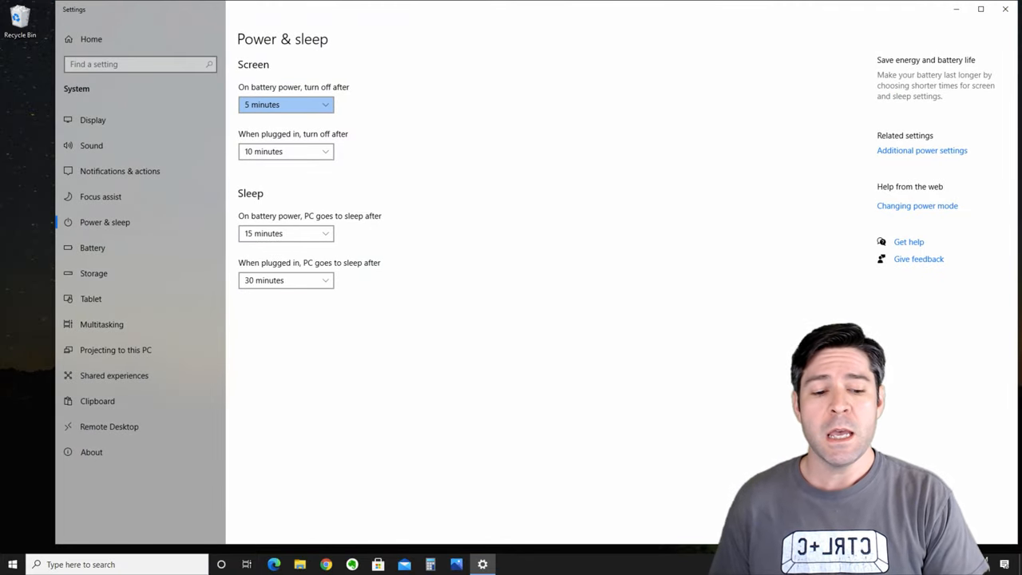
click(921, 150)
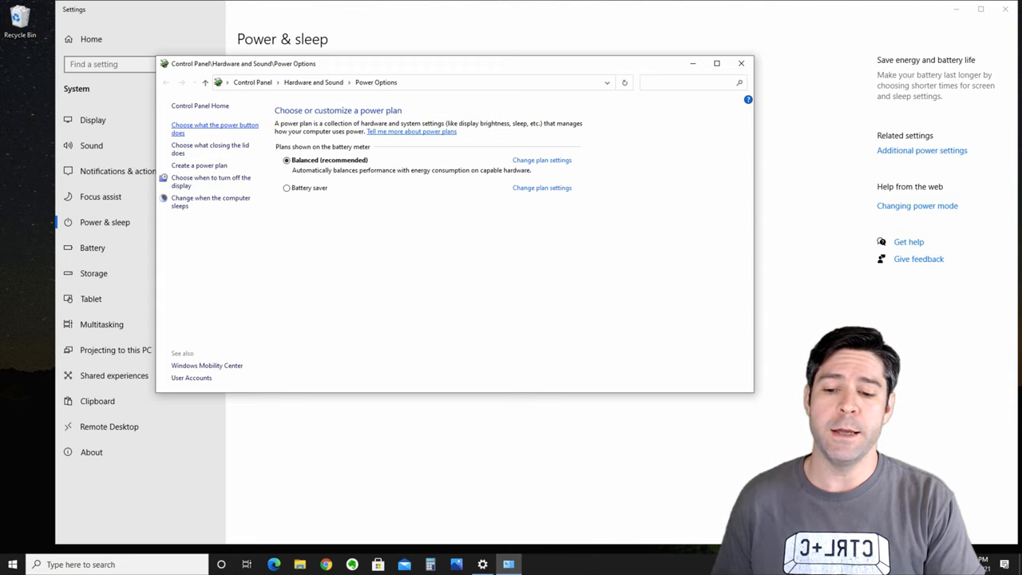
click(214, 128)
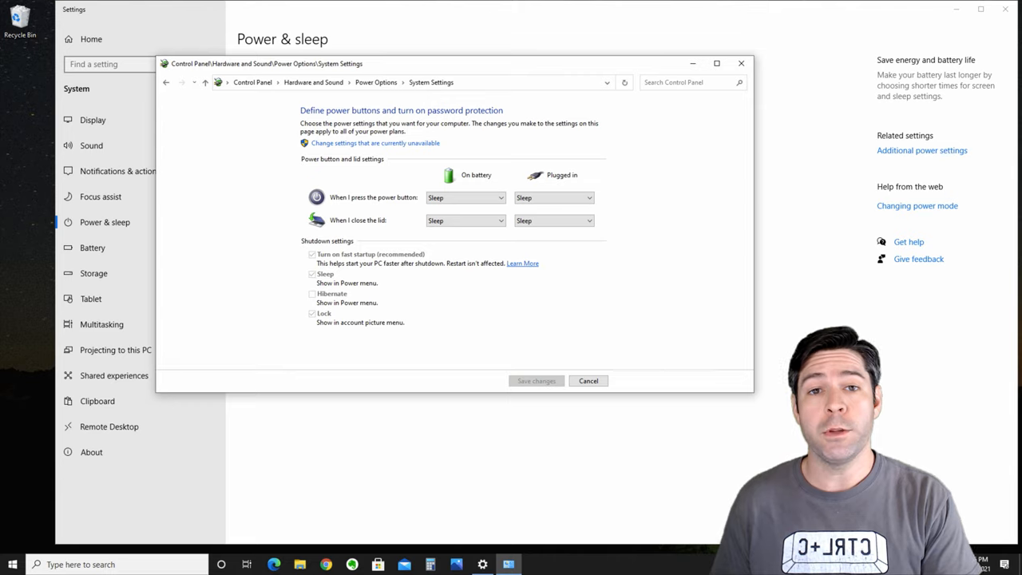
Unlock the unavailable shutdown settings and untick 'Turn on fast startup'
click(375, 144)
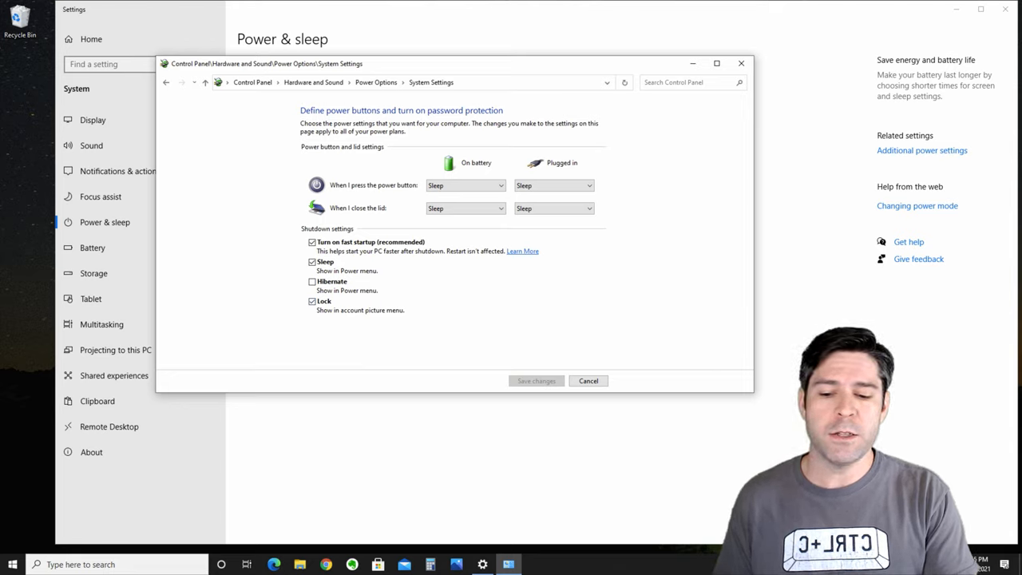
click(313, 242)
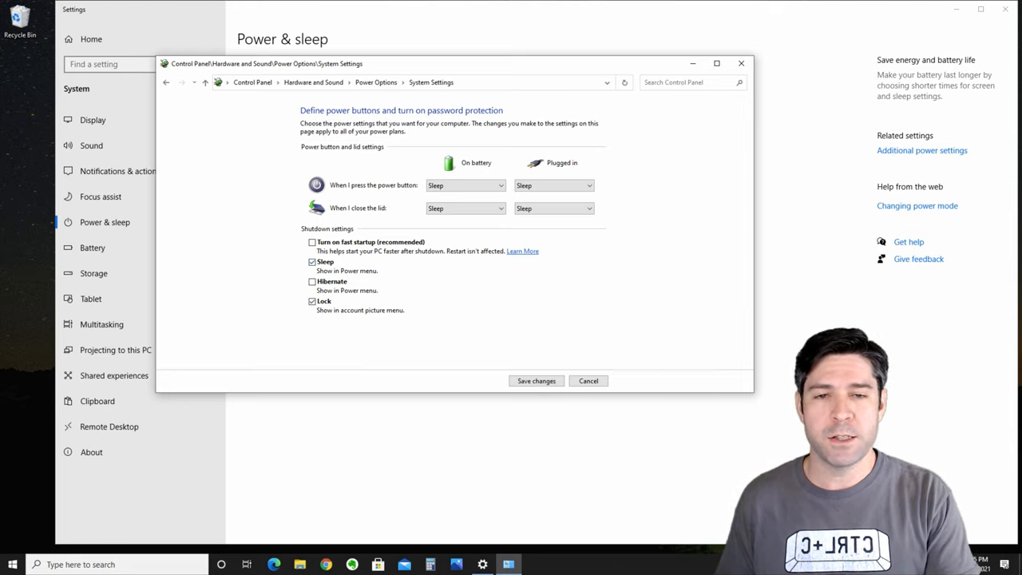